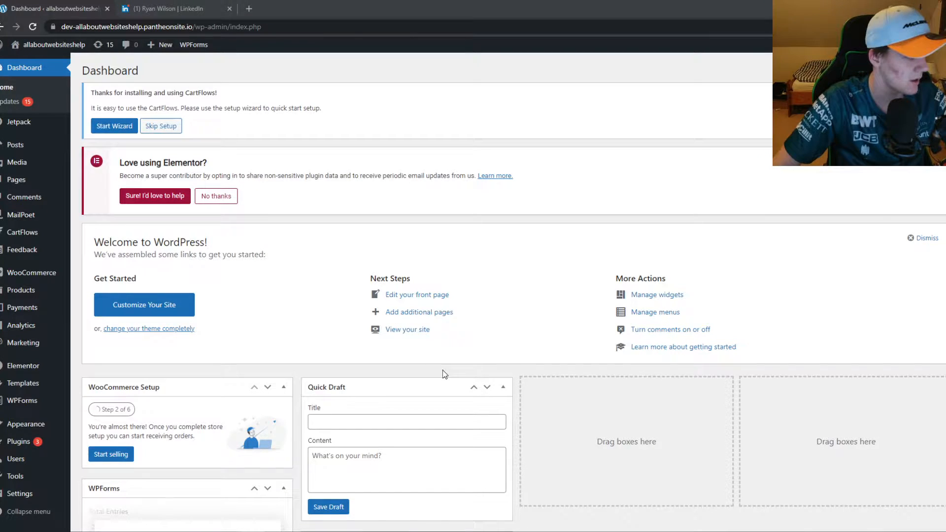
mouse_move(397, 372)
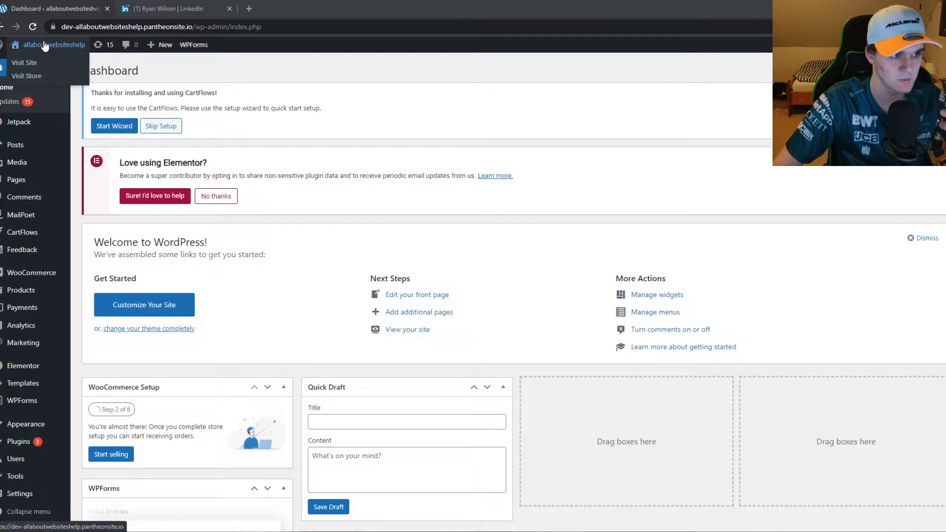
View the DNK store's live homepage, browsing the featured products and returning to the summer offers banner
click(23, 62)
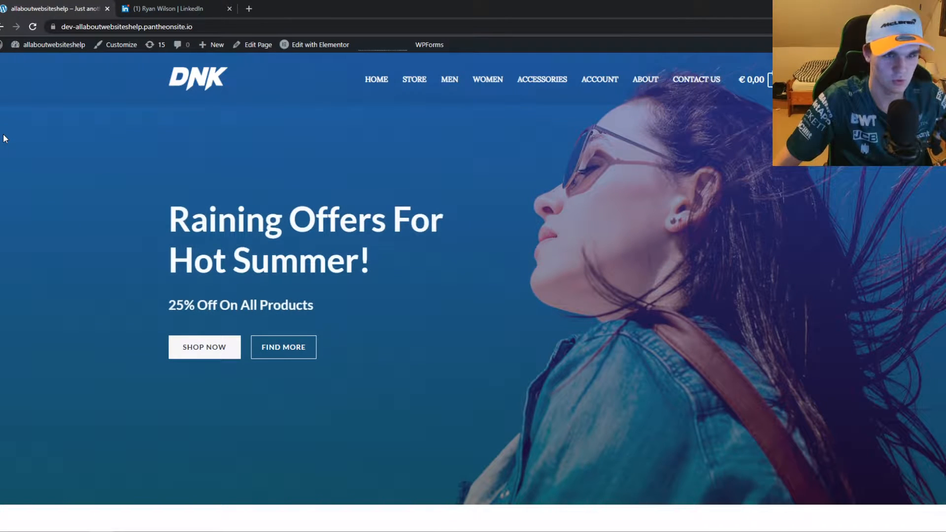
scroll(down, 3)
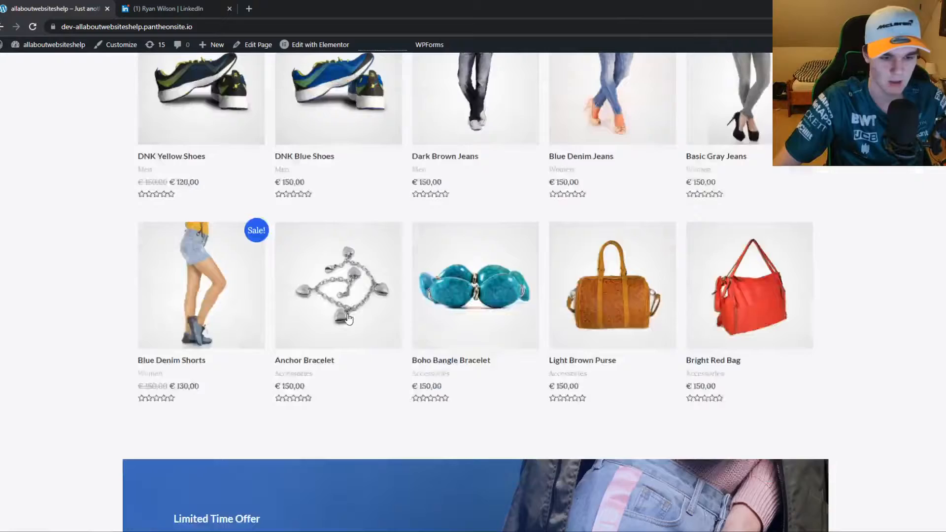
scroll(up, 3)
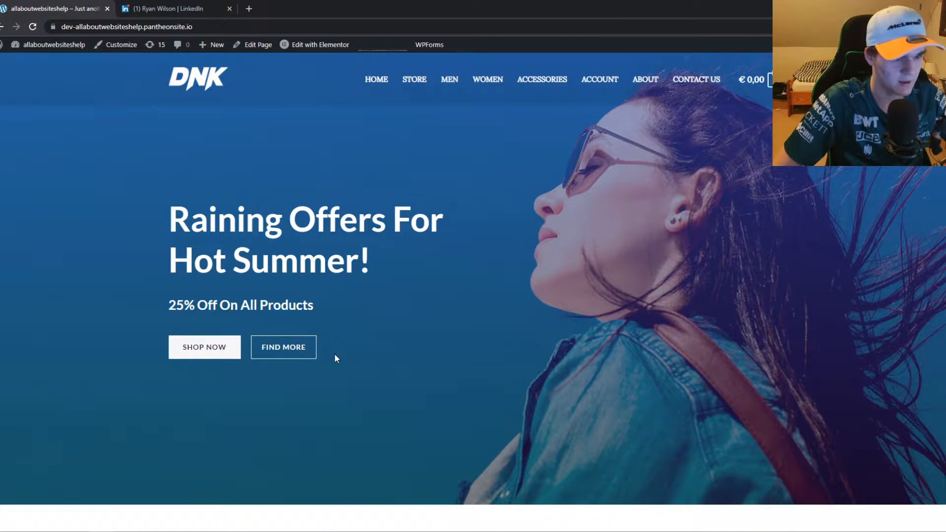
scroll(down, 3)
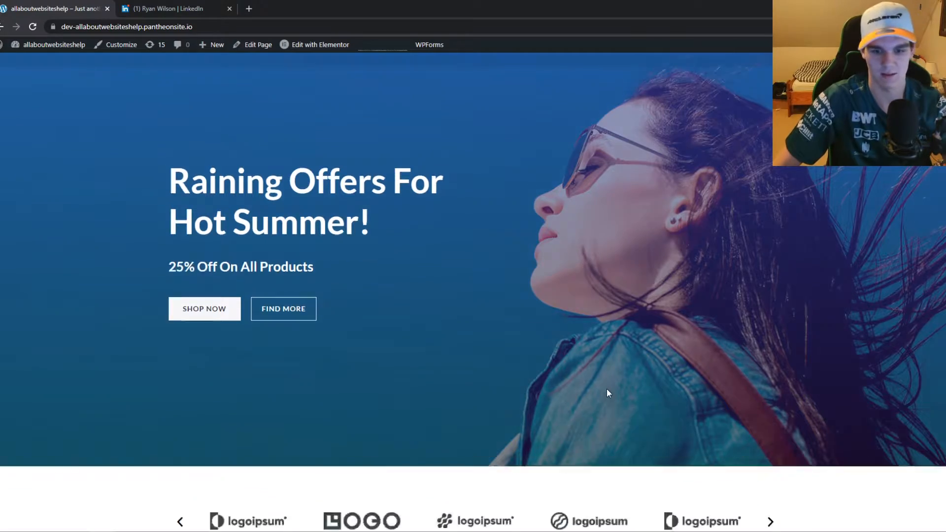
scroll(down, 3)
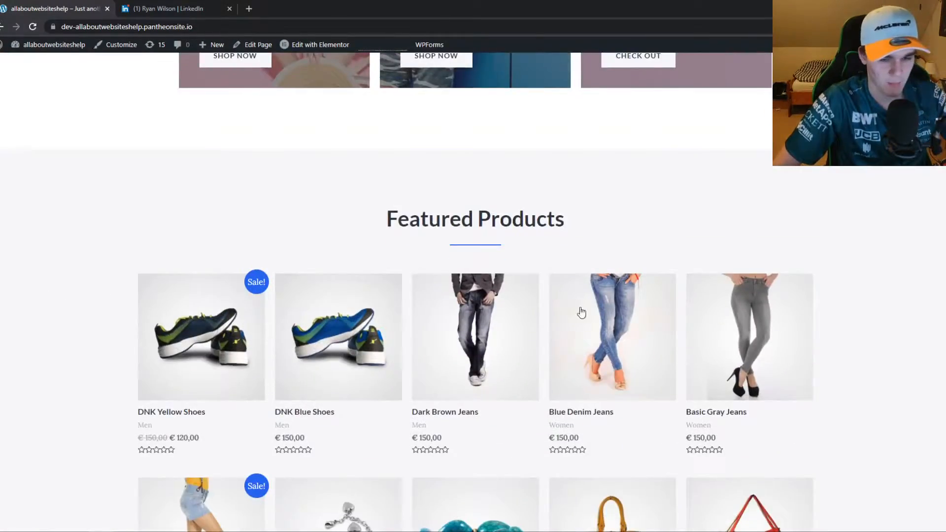
scroll(up, 3)
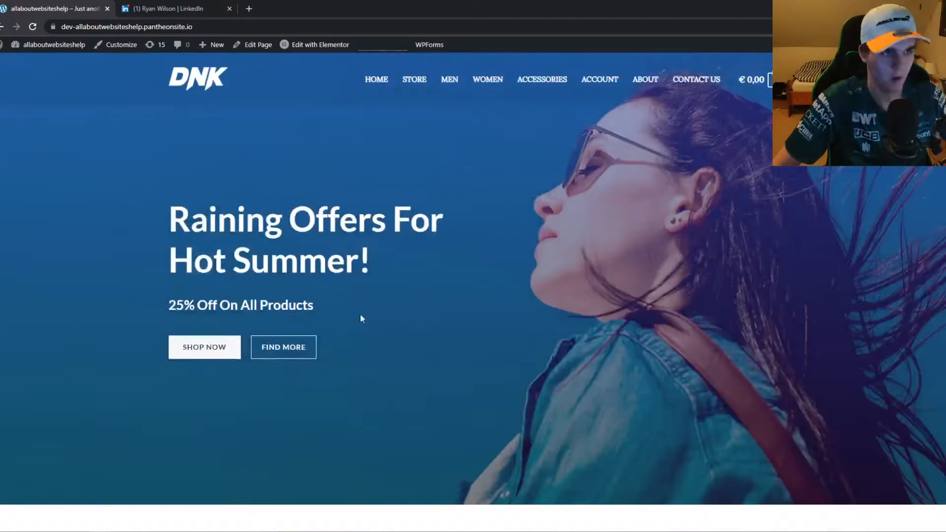
From the LinkedIn profile, reach 'Edit public profile & URL' and its Public Profile badge section
click(163, 9)
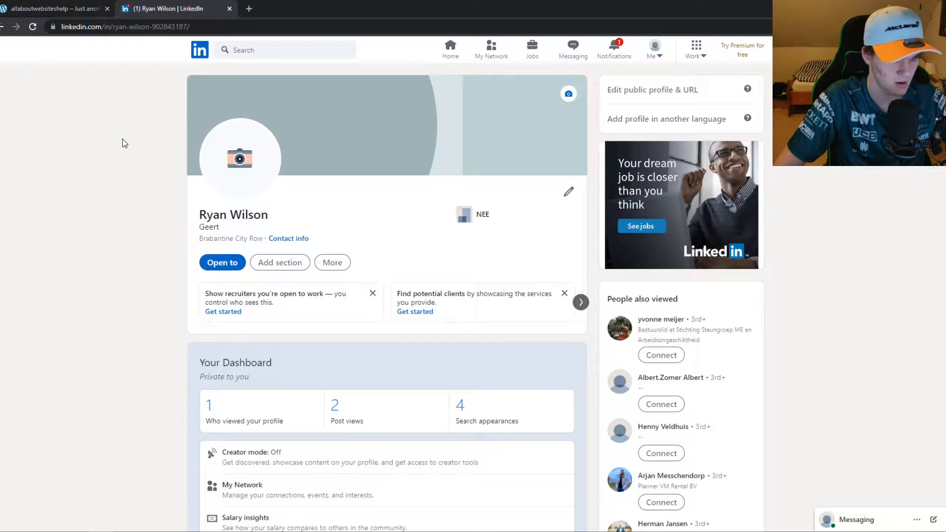
scroll(down, 3)
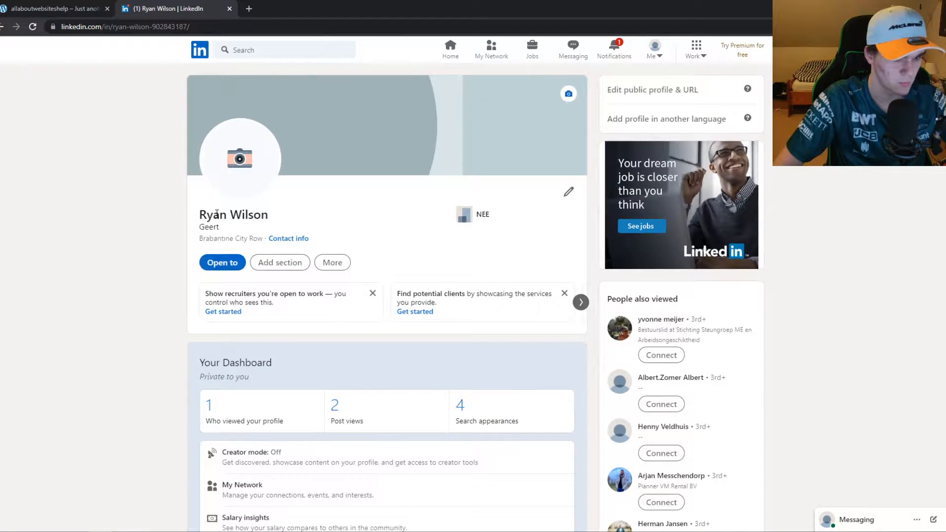
scroll(down, 3)
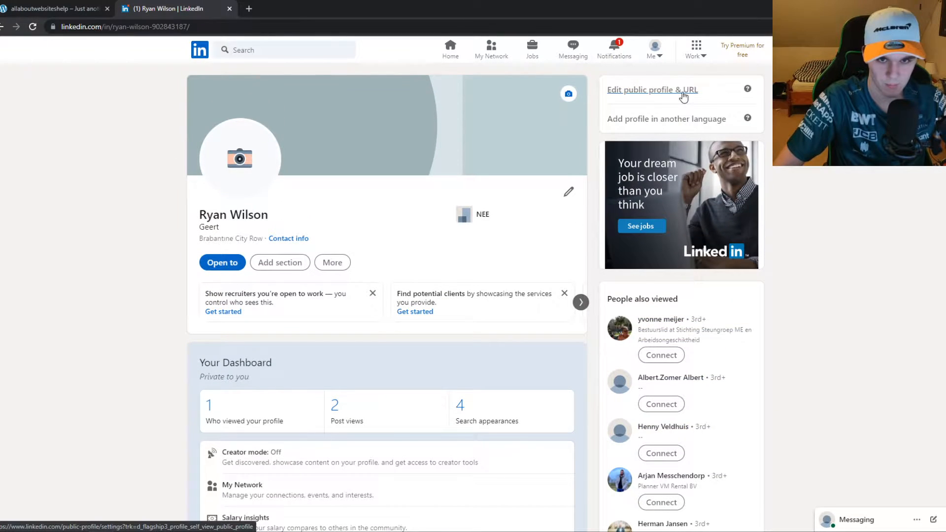
click(653, 90)
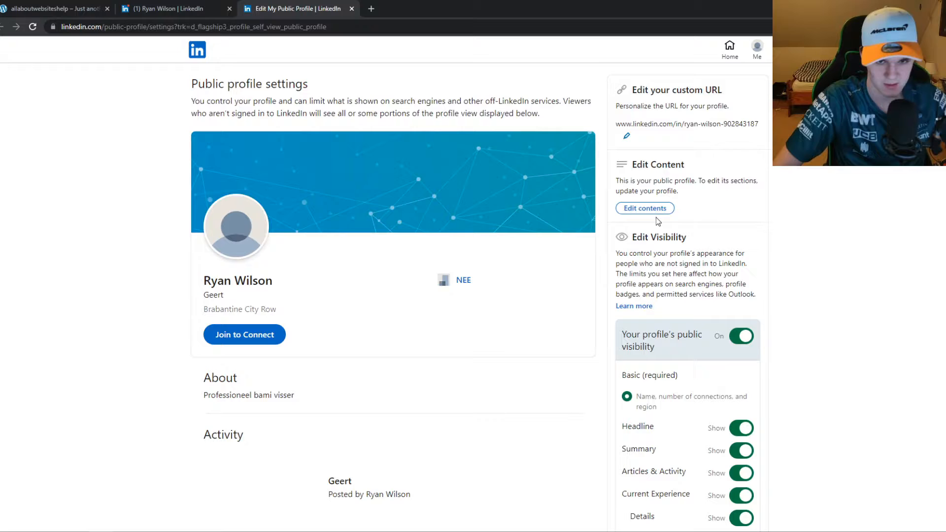
scroll(down, 3)
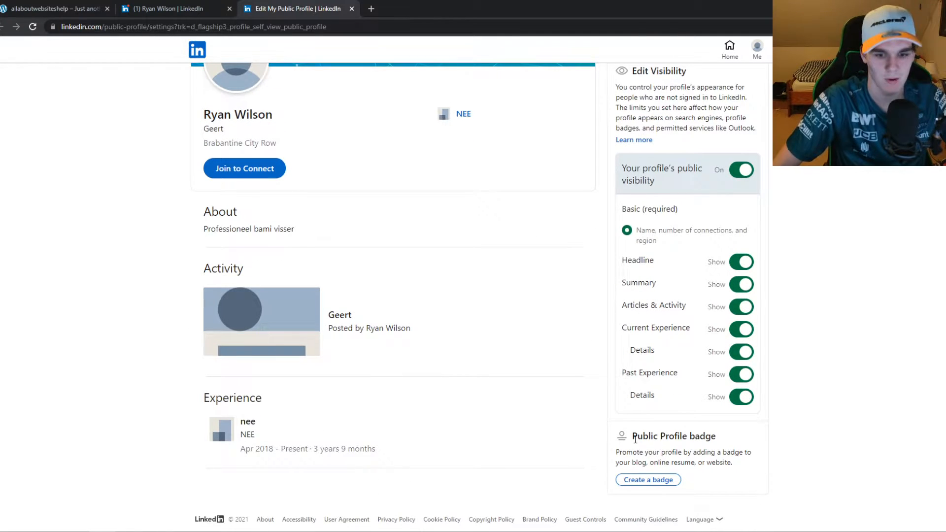
Launch 'Create a badge' to view LinkedIn's profile badge builder
click(647, 480)
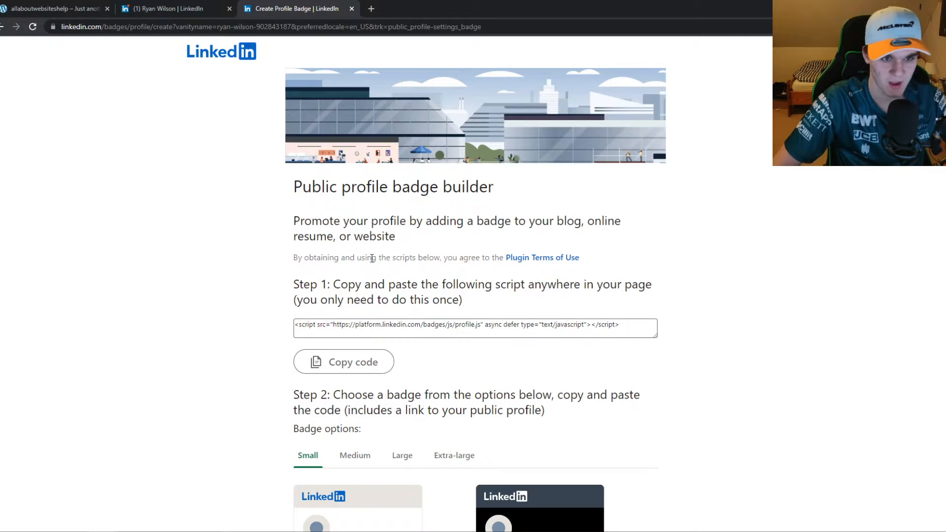
scroll(down, 3)
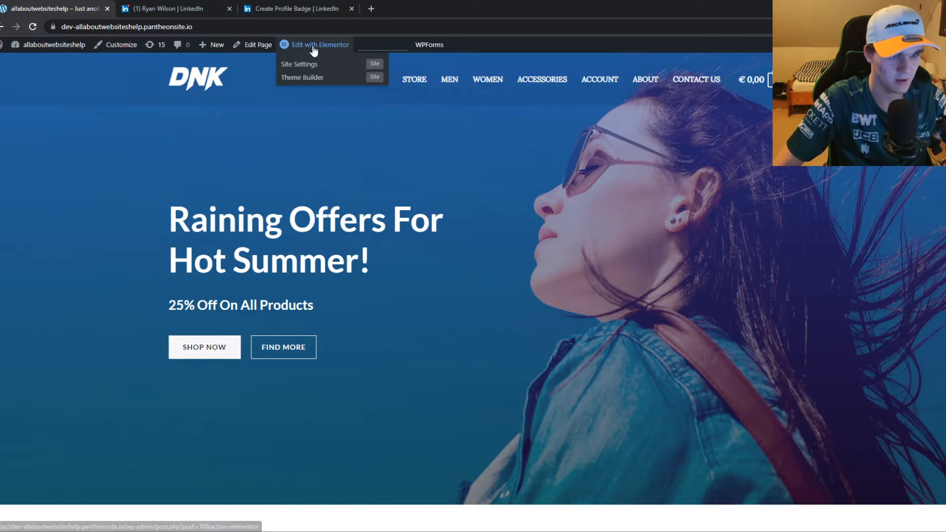
Load the store homepage in the Elementor editor via 'Edit with Elementor'
click(319, 44)
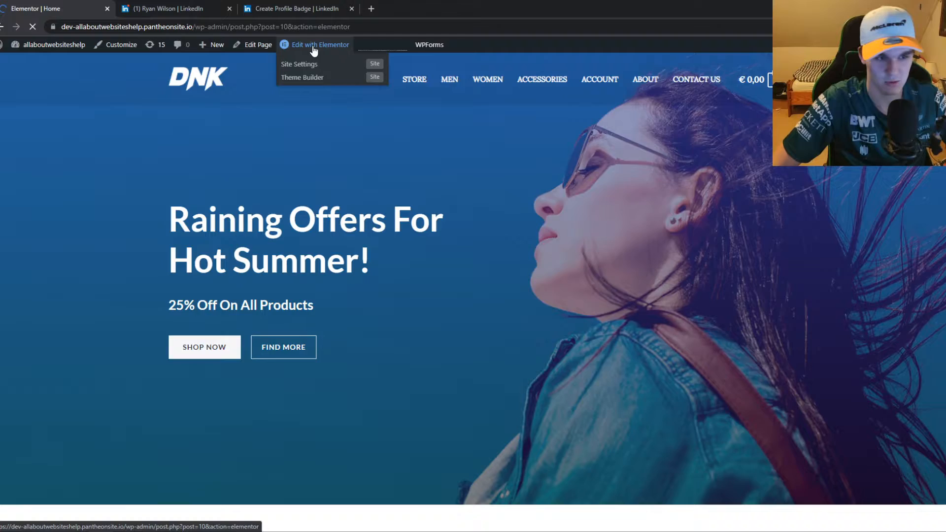
click(320, 44)
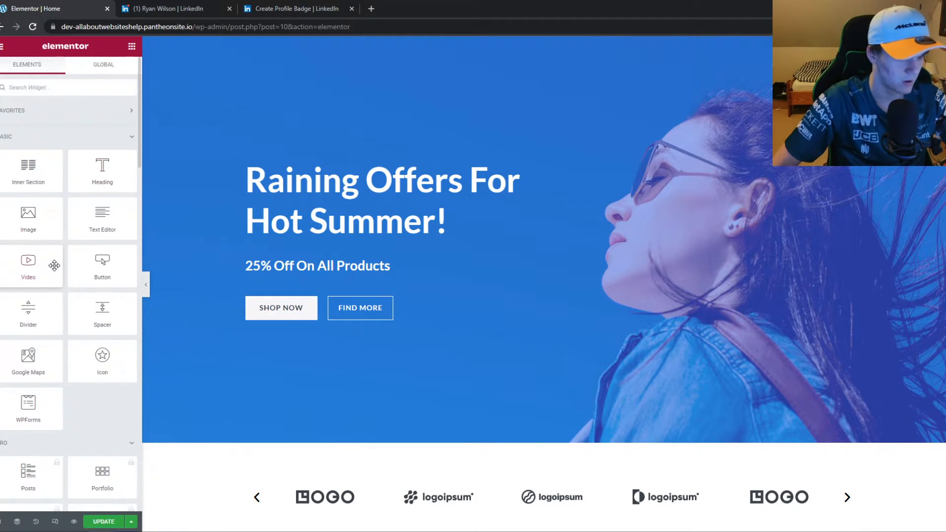
Search widgets for 'shortcode' and place a Shortcode widget in the empty column beside Best Offers
text(short)
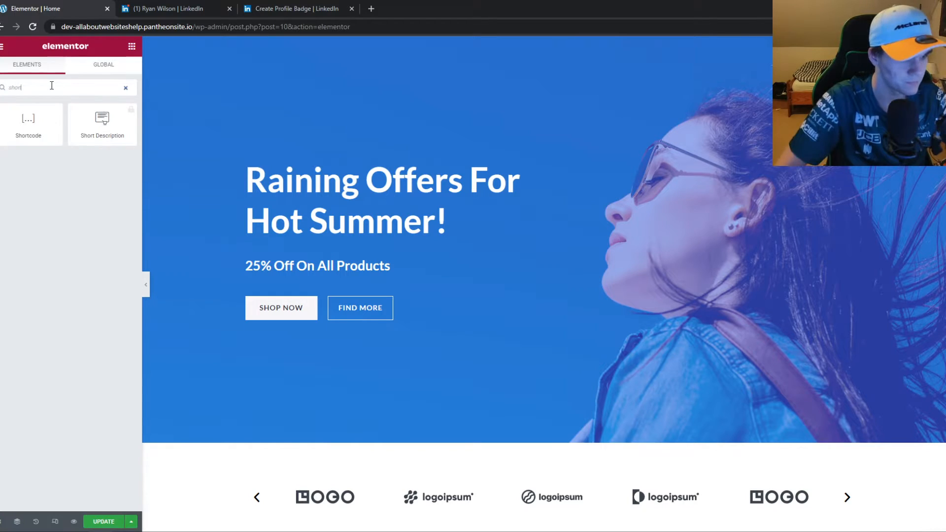
scroll(down, 3)
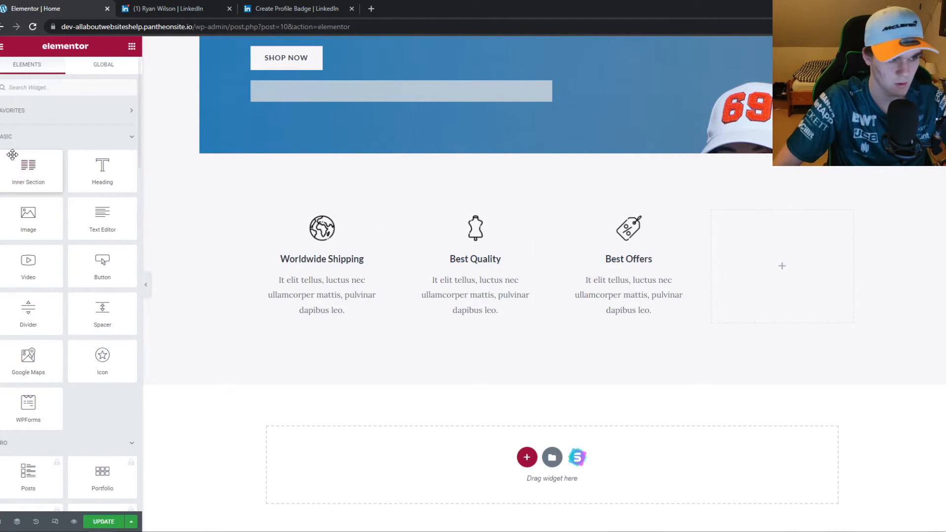
text(shor)
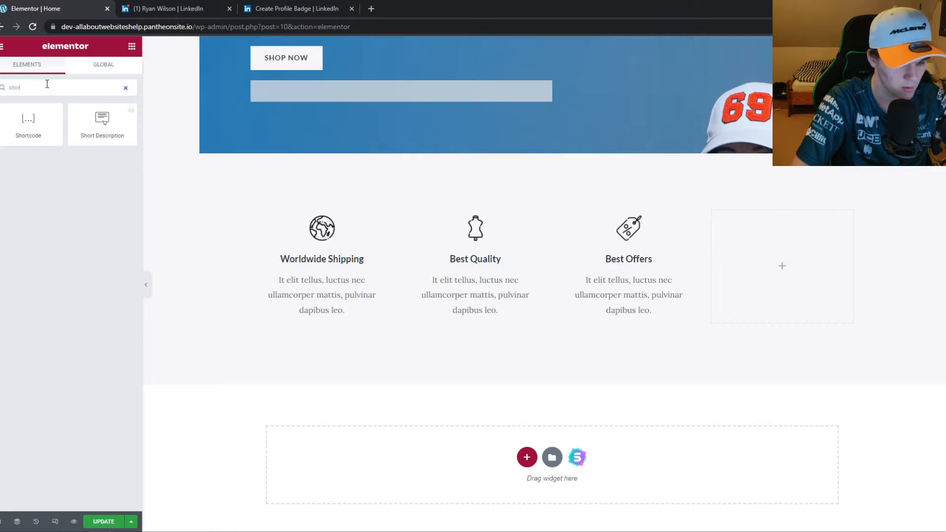
text(shortcode)
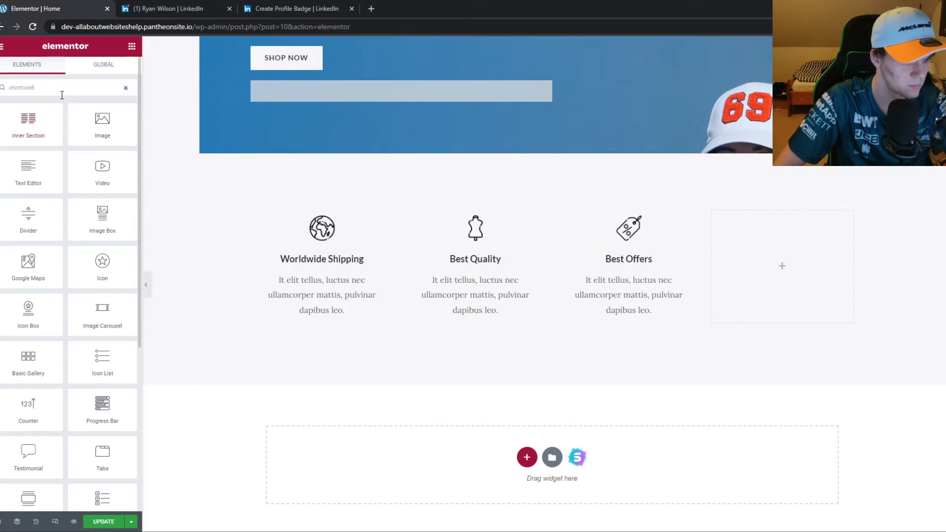
text(sho)
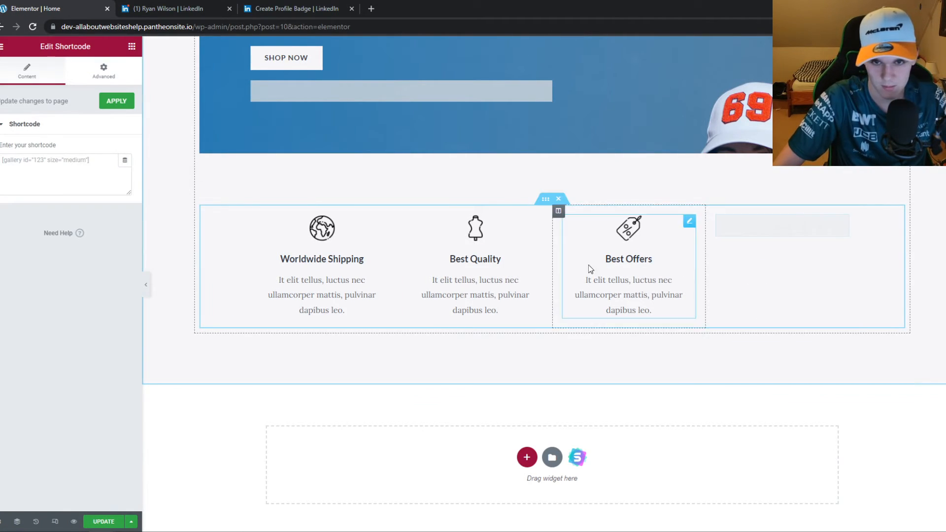
Copy the dark Medium badge code from LinkedIn's builder and bring it back to the Elementor shortcode widget
click(170, 9)
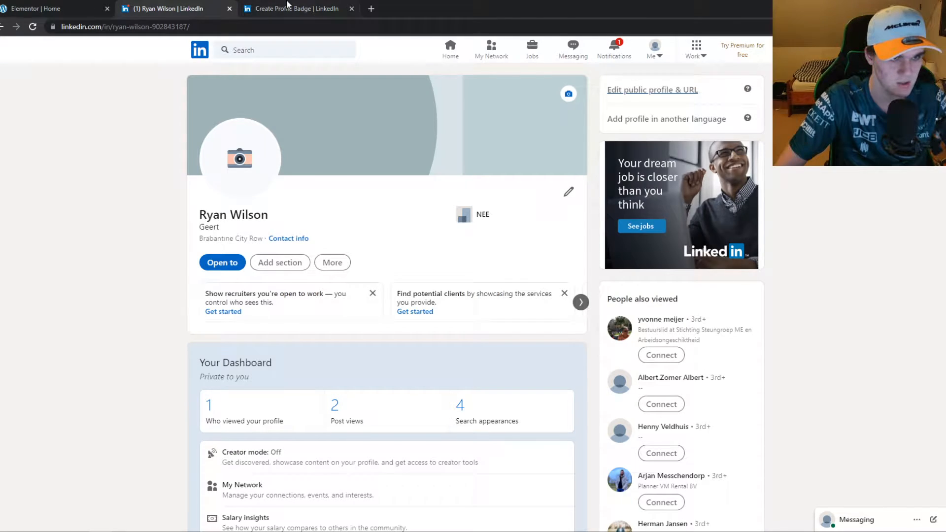
click(295, 8)
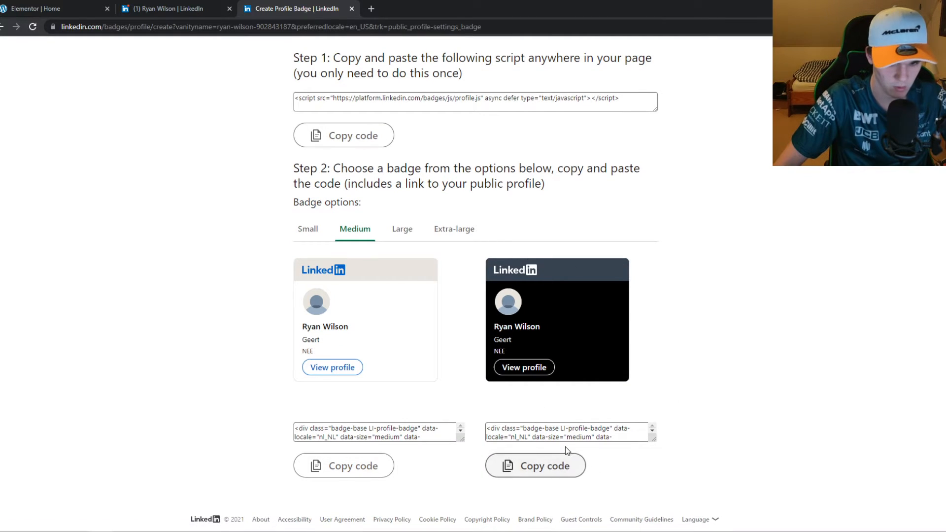
click(43, 9)
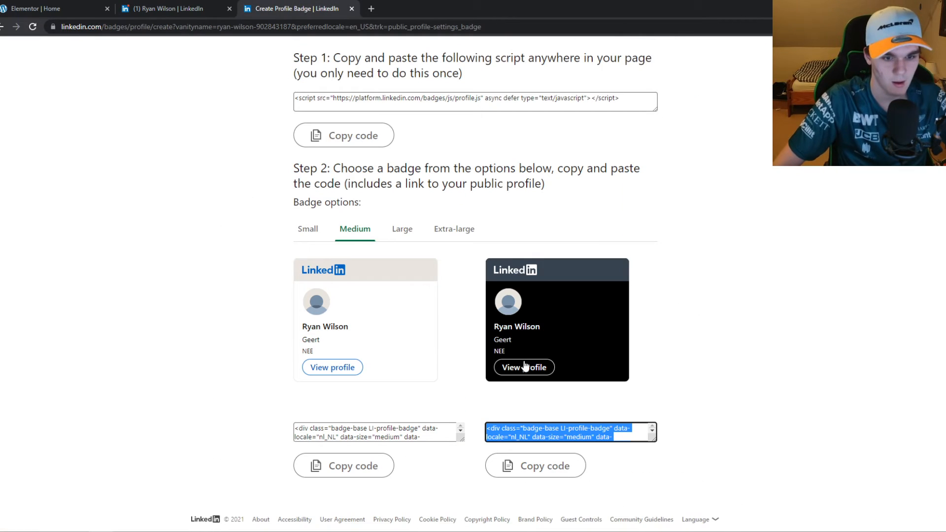
mouse_move(504, 262)
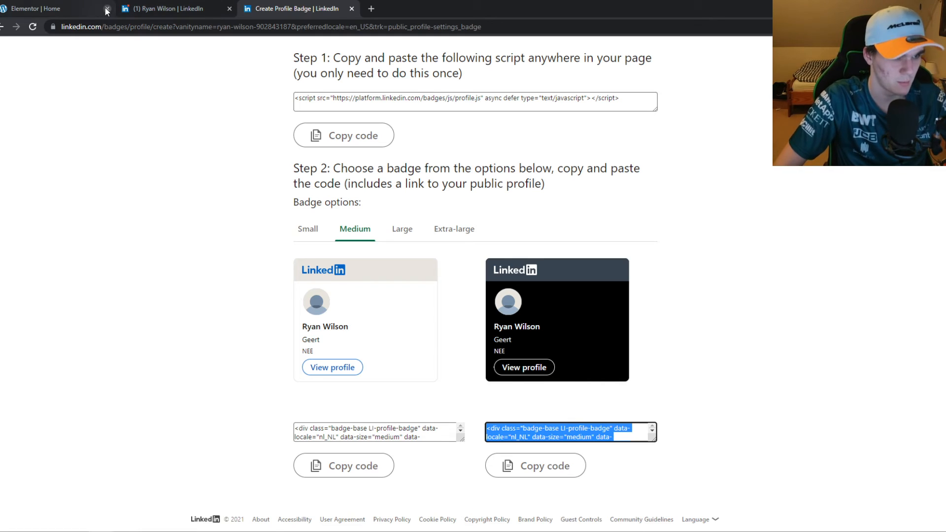
click(54, 9)
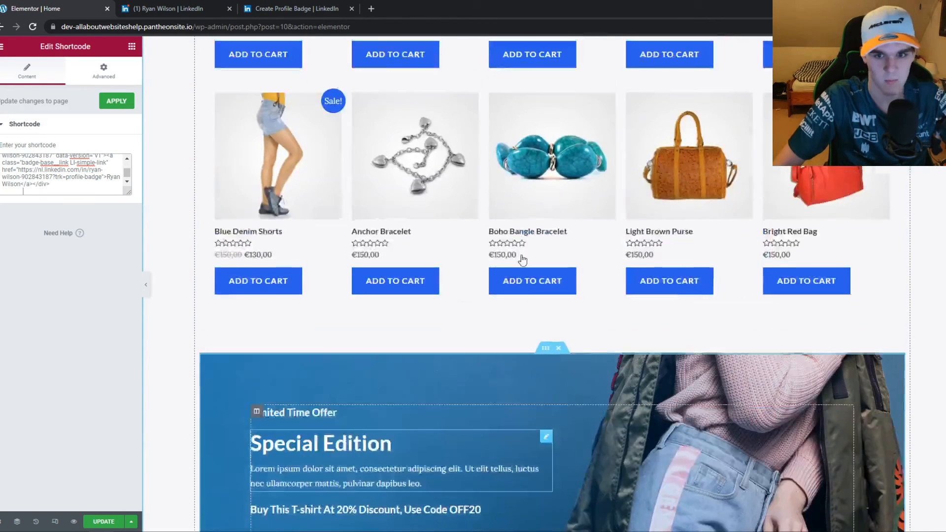